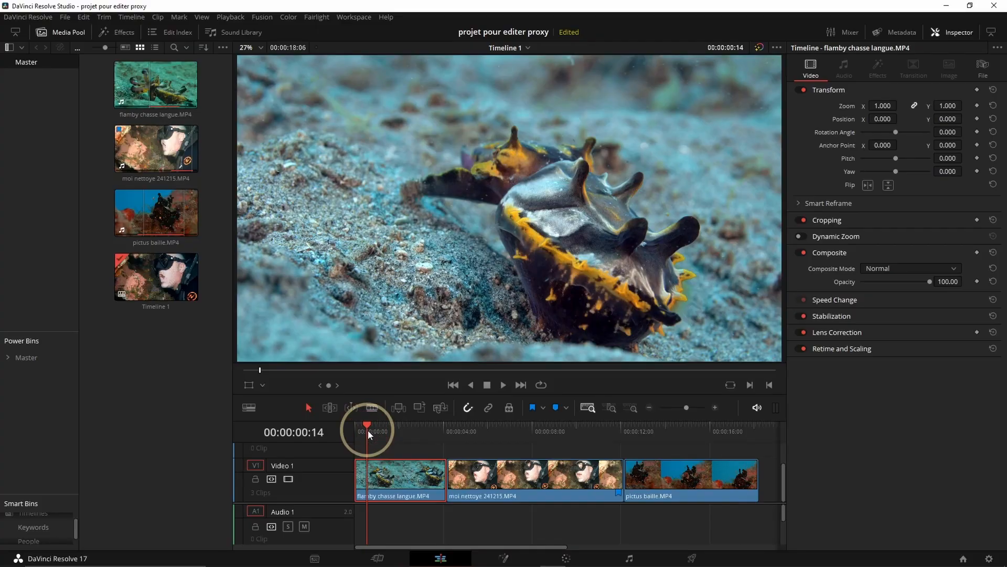
Play the timeline to check playback, then stop and return to the start.
key("space")
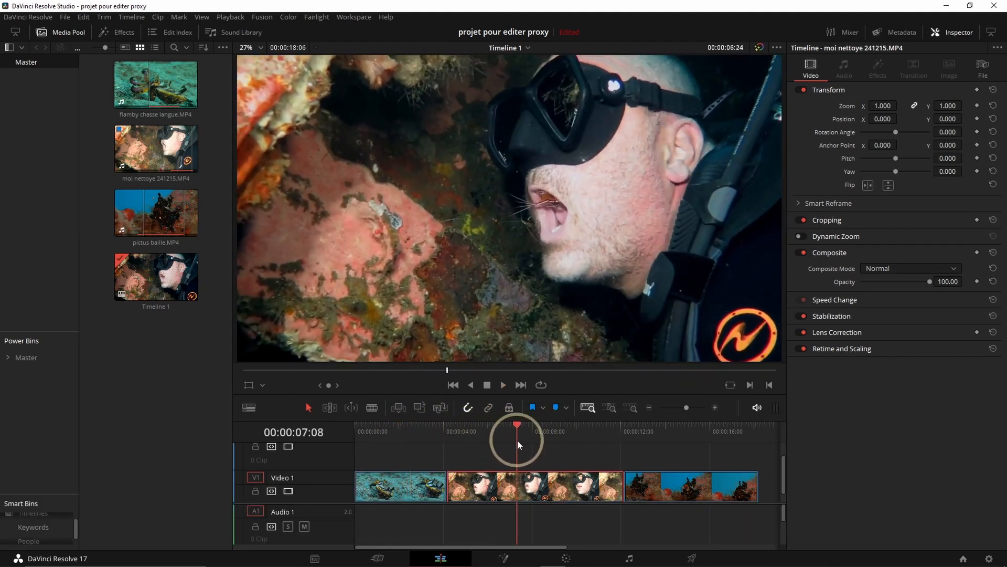
key("space")
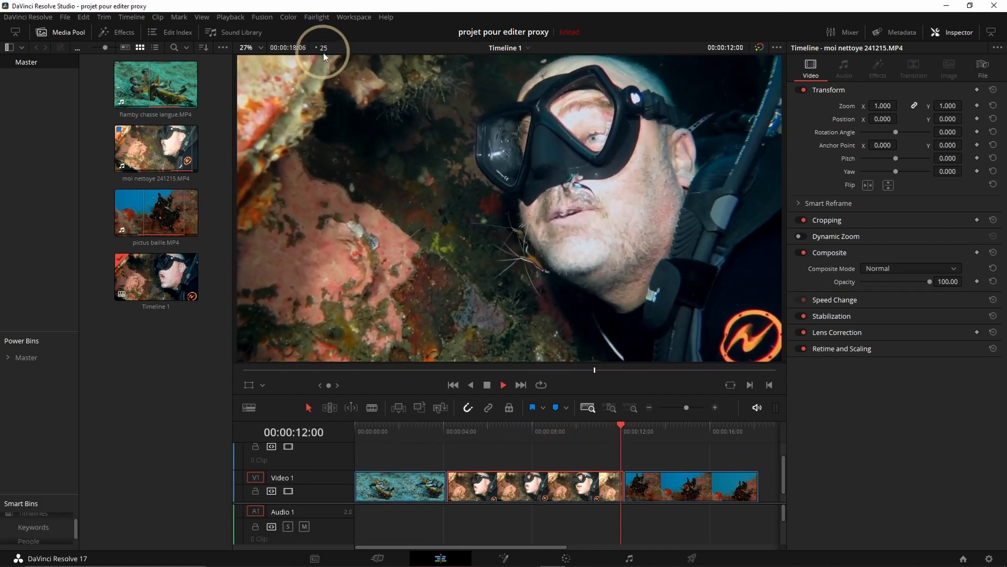
key("space")
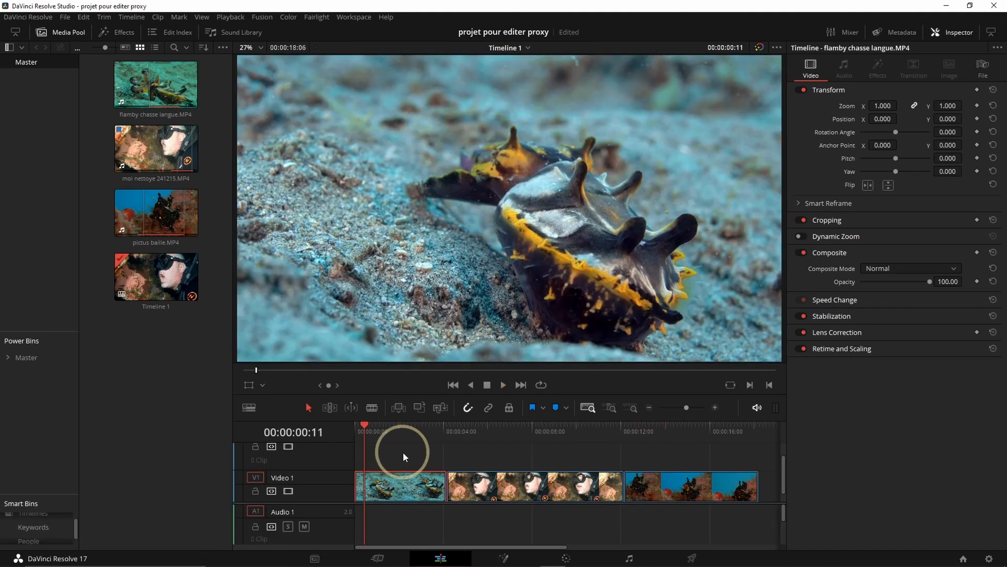
mouse_move(810, 460)
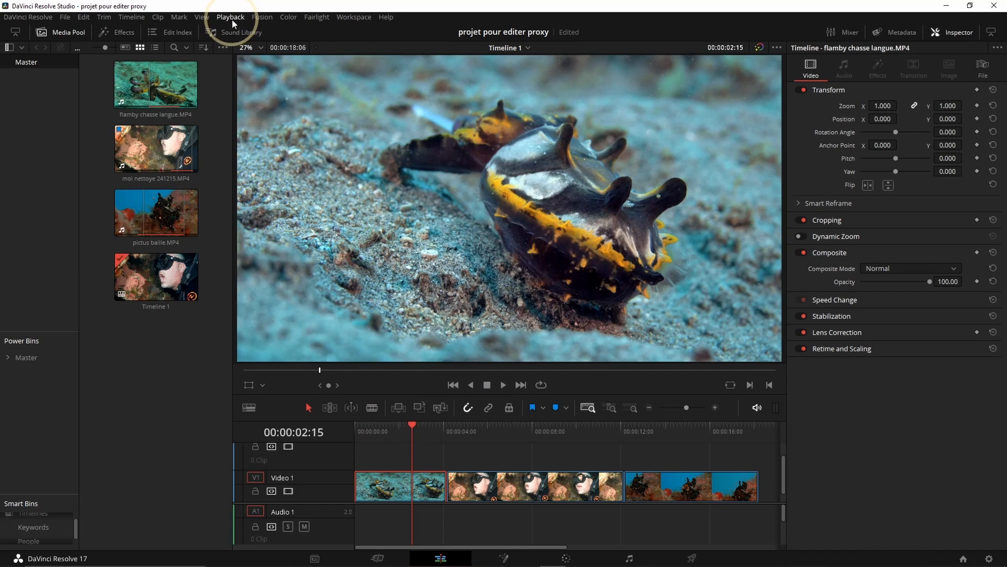
Change the project's proxy media resolution from Original to Quarter.
left_click(229, 16)
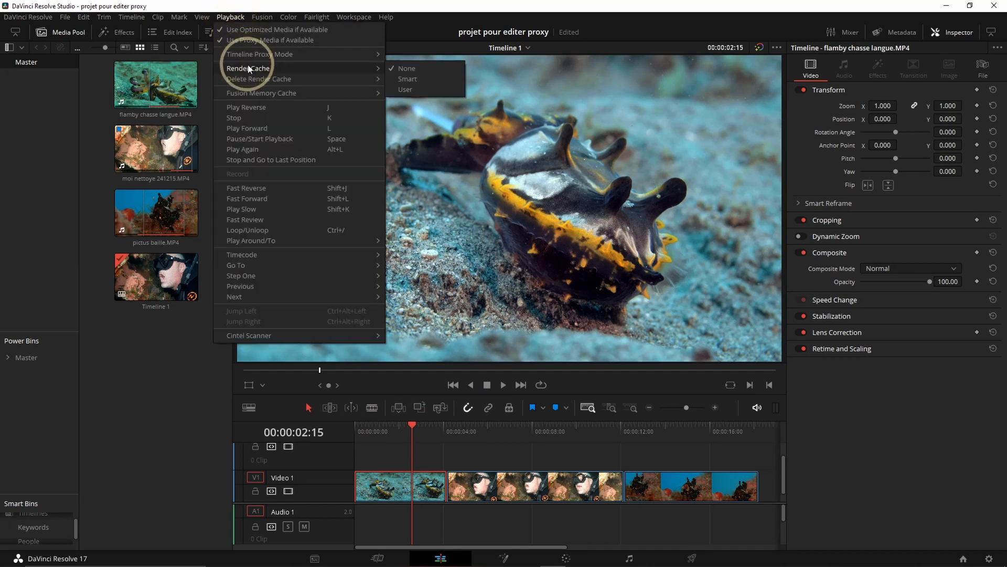
mouse_move(260, 54)
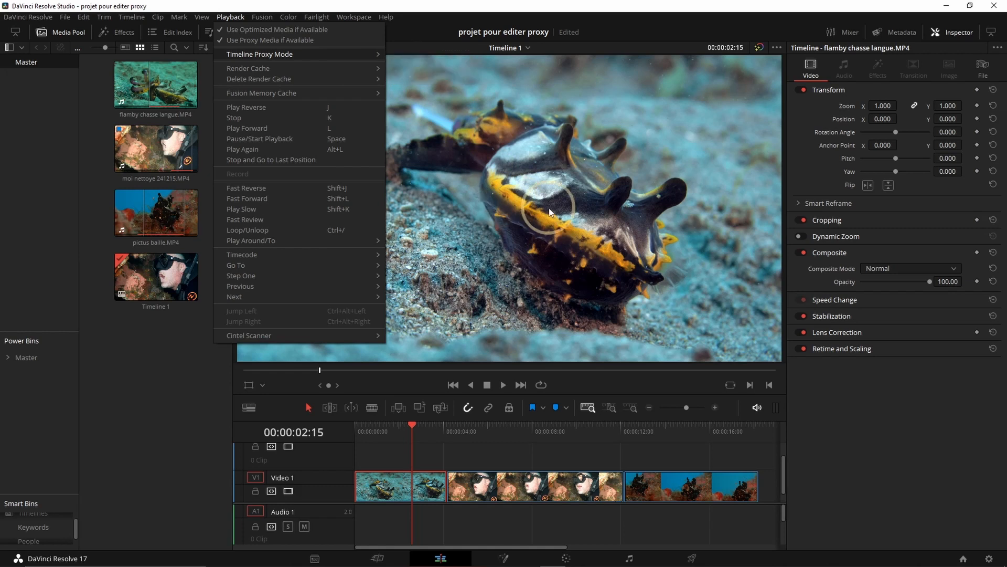
mouse_move(571, 287)
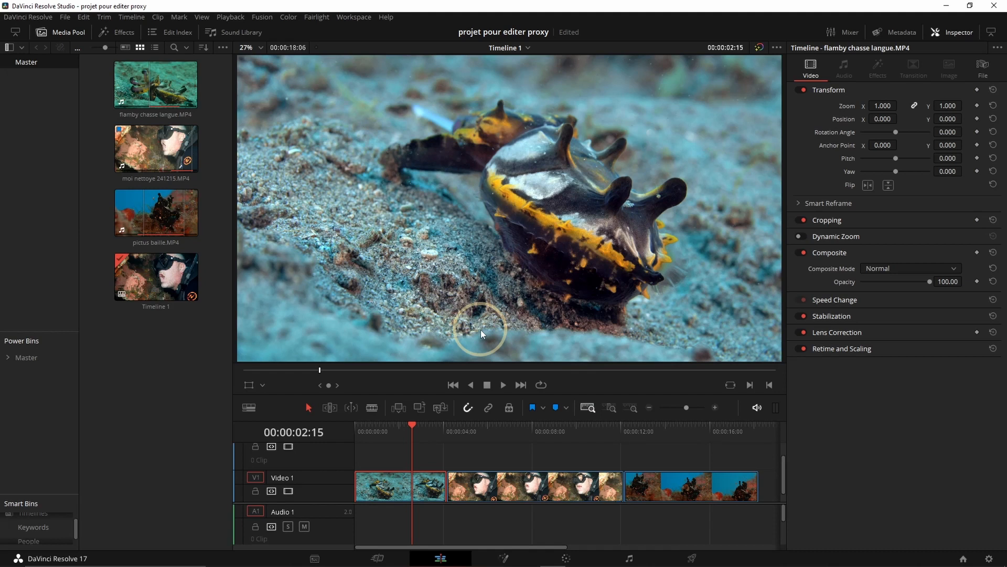
mouse_move(440, 250)
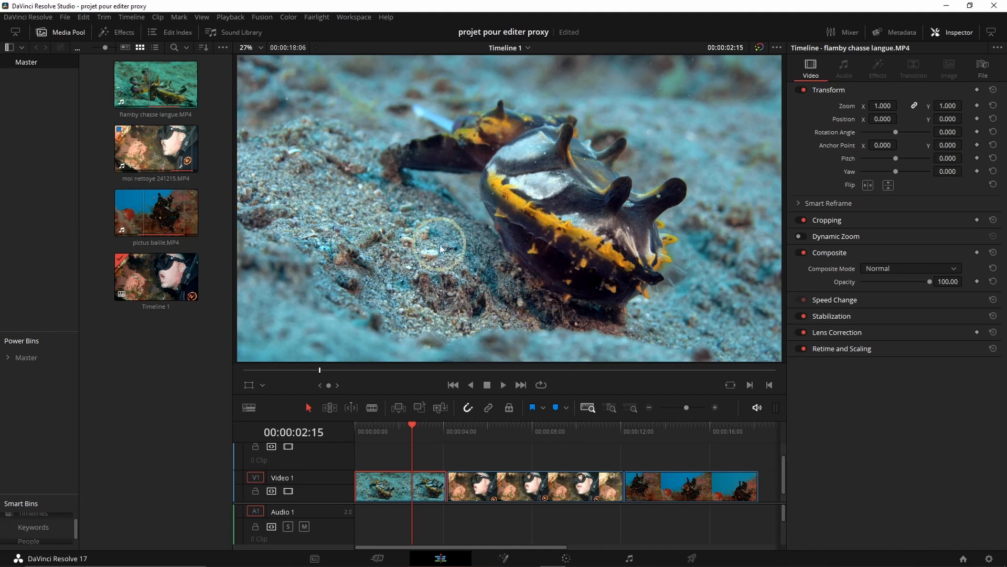
mouse_move(298, 95)
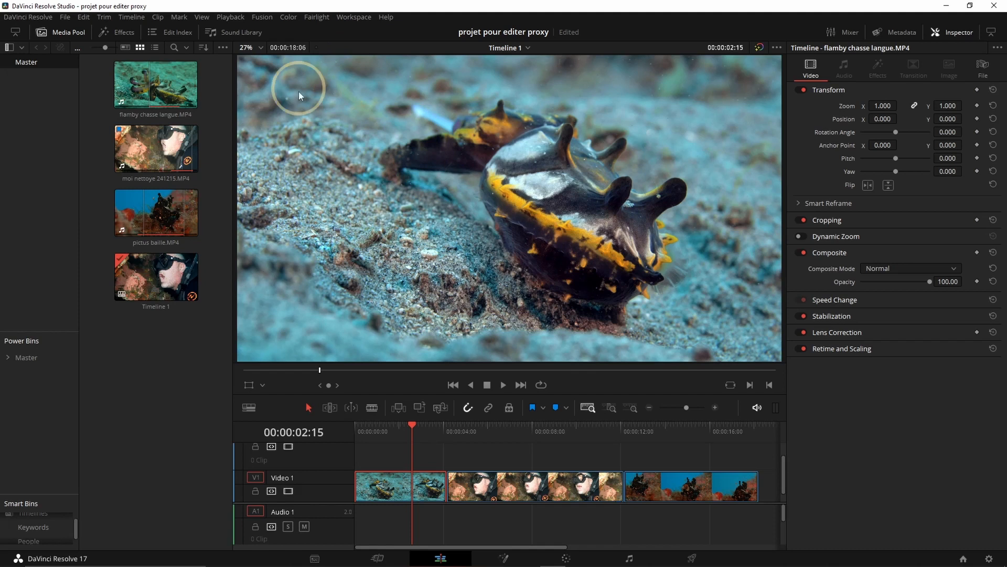
mouse_move(832, 332)
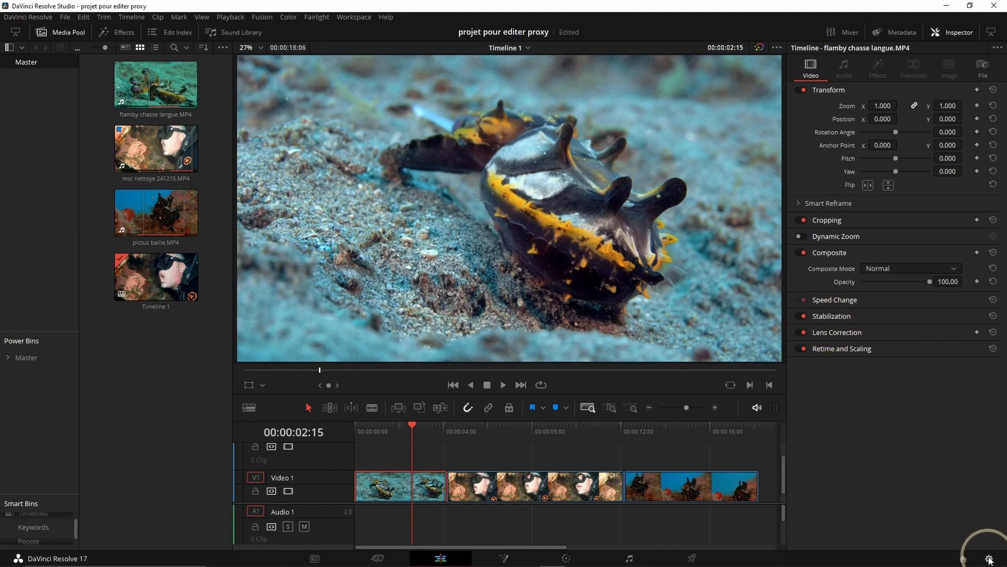
mouse_move(992, 560)
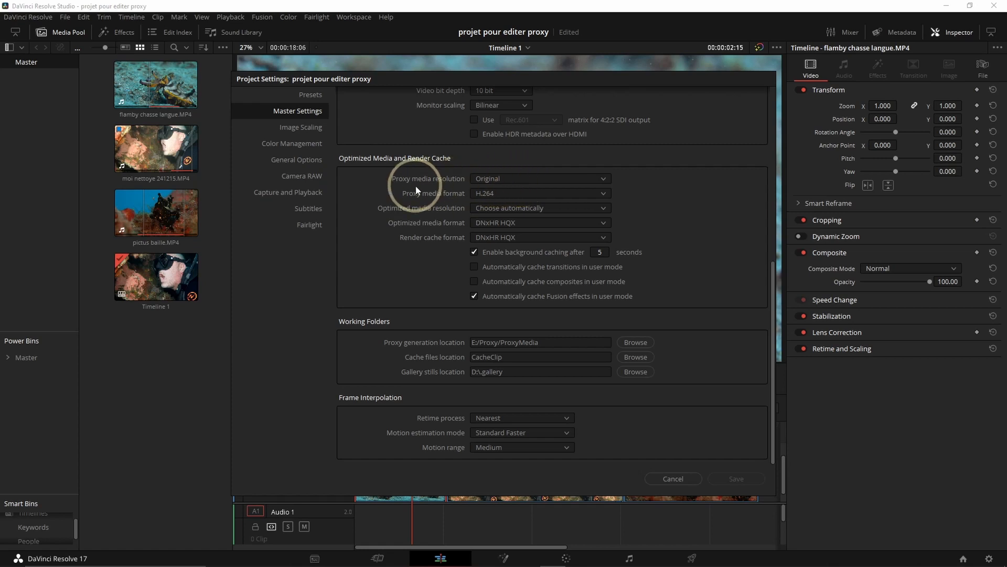
left_click(538, 177)
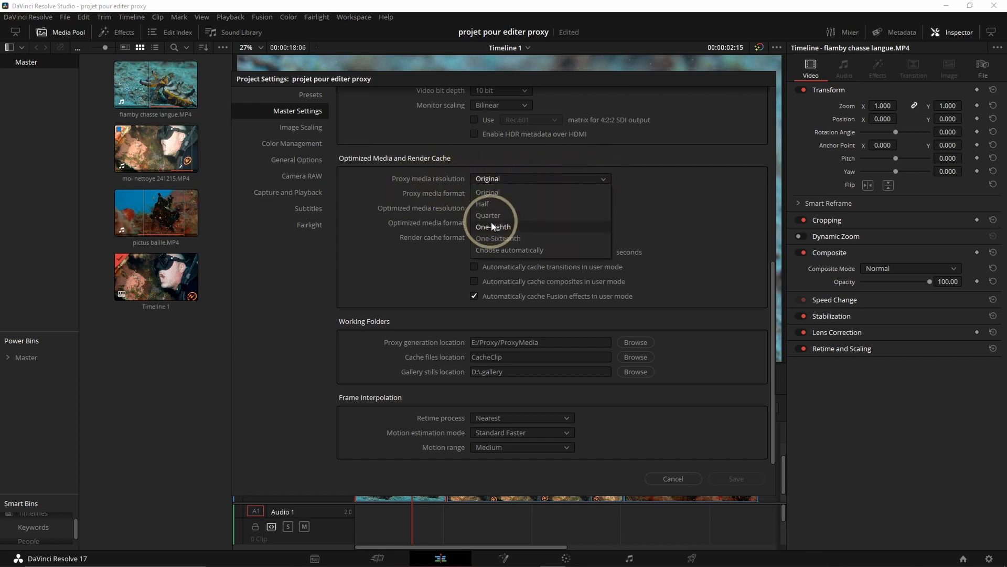
mouse_move(510, 243)
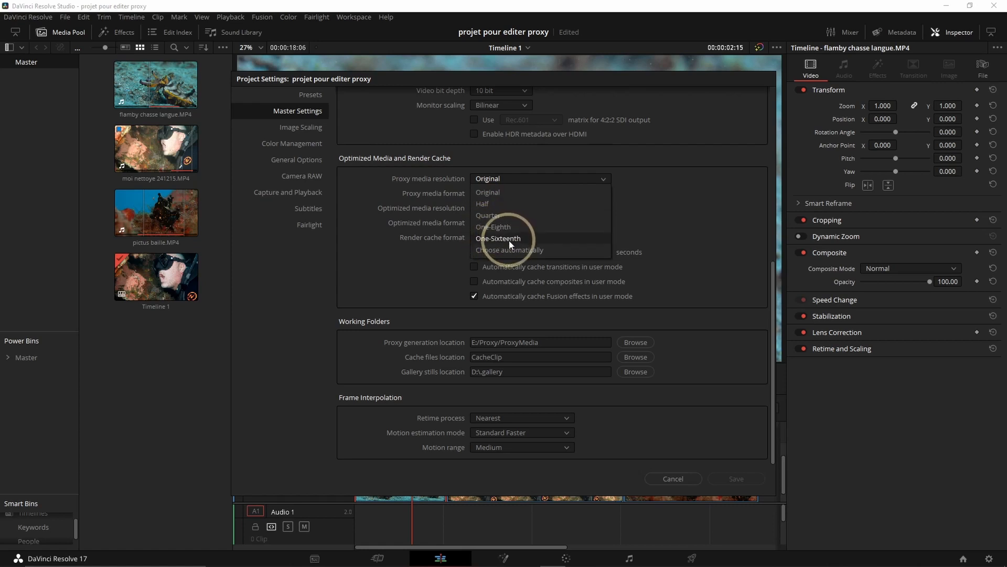
mouse_move(500, 221)
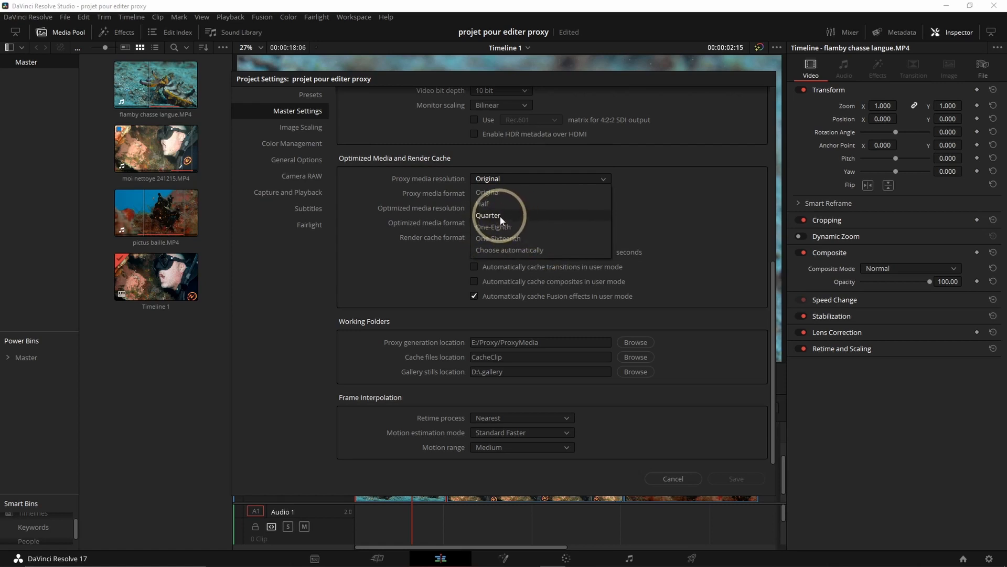
left_click(488, 215)
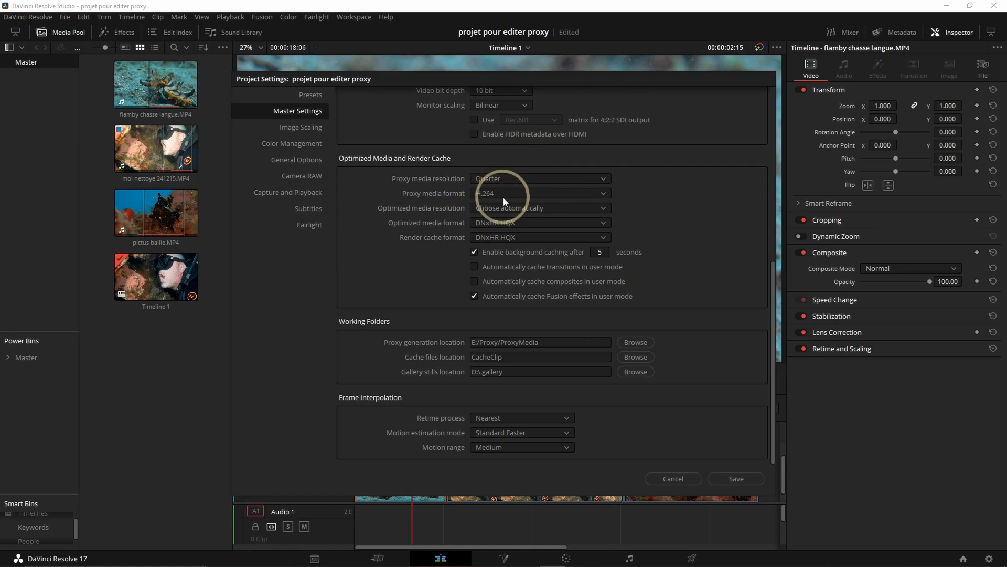
mouse_move(475, 203)
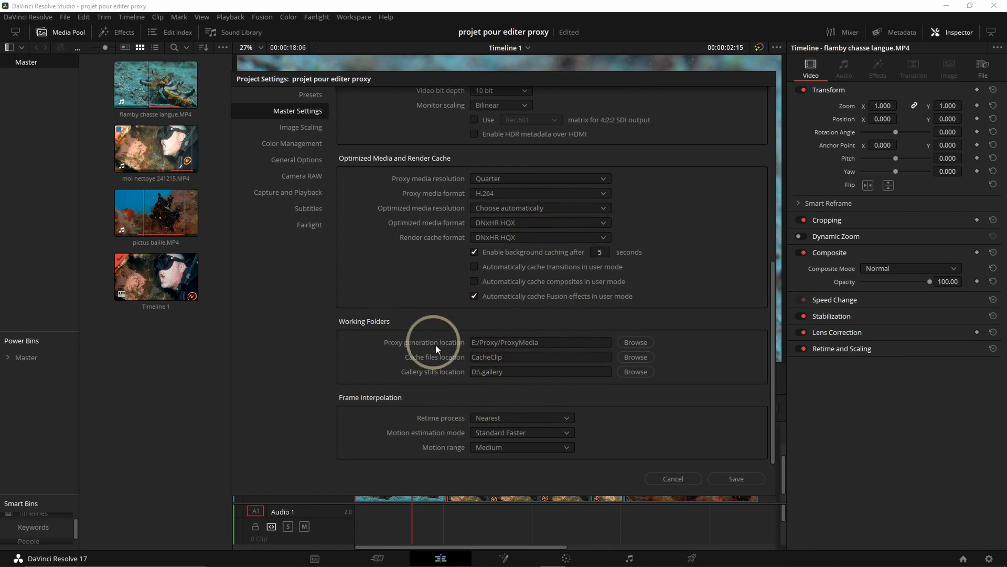
Keep E:\Proxy as the proxy generation location, save the settings, and clear the clip selection.
left_click(634, 357)
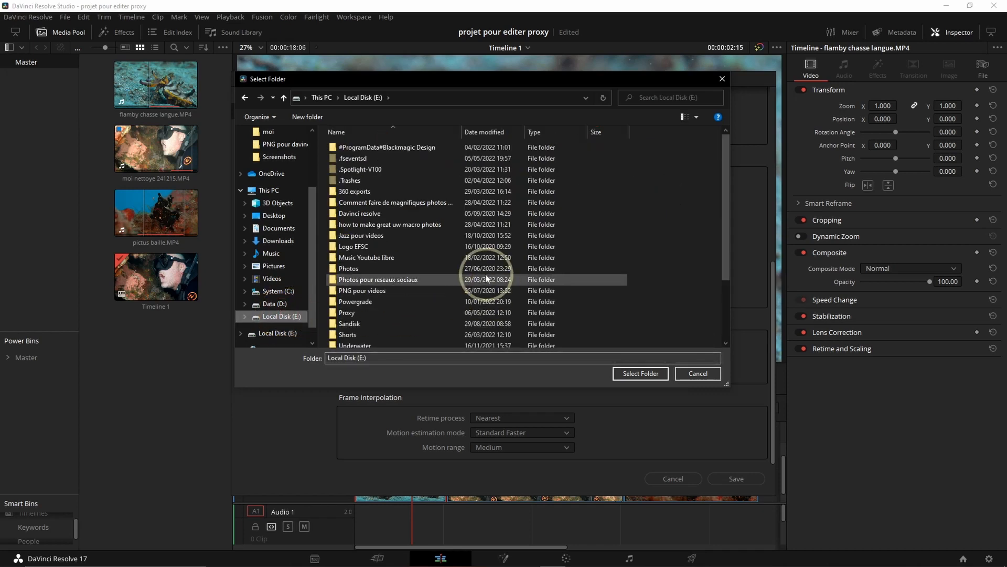
left_click(350, 252)
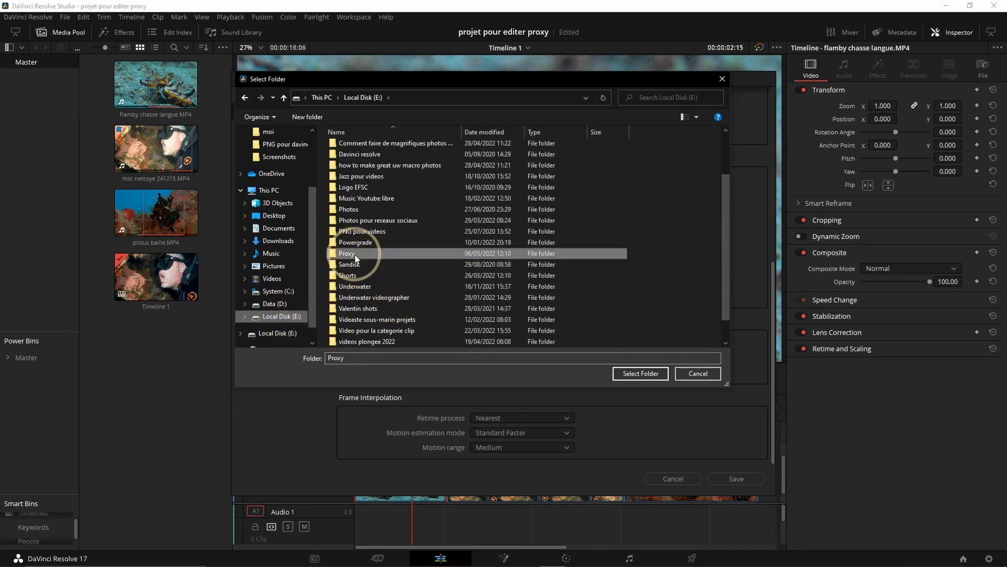
left_click(639, 373)
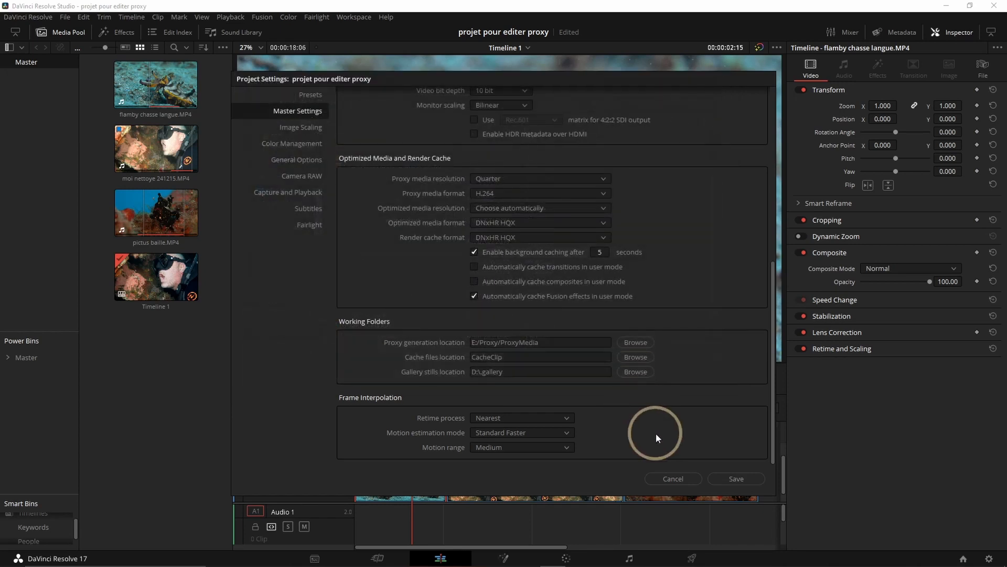
left_click(673, 478)
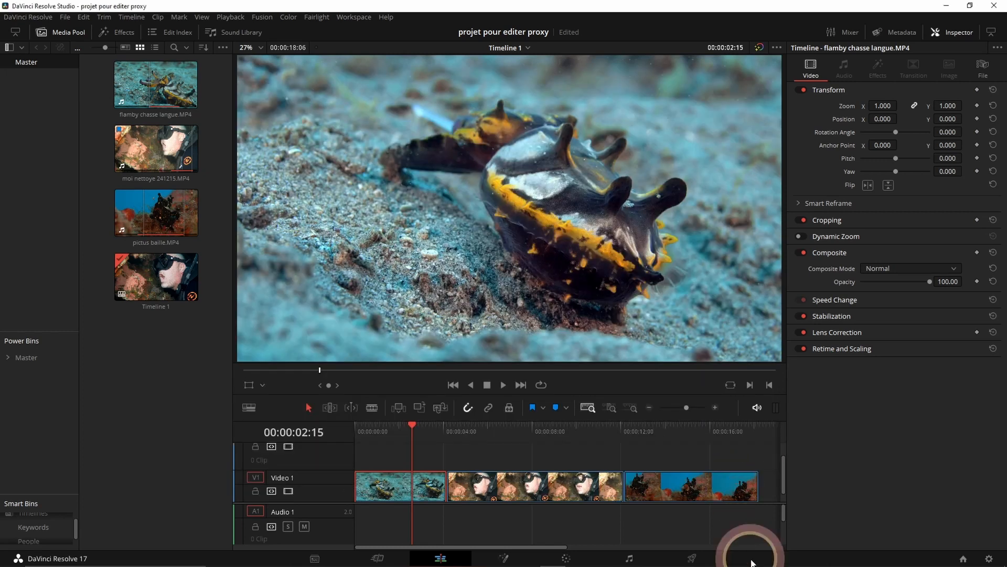
left_click(213, 215)
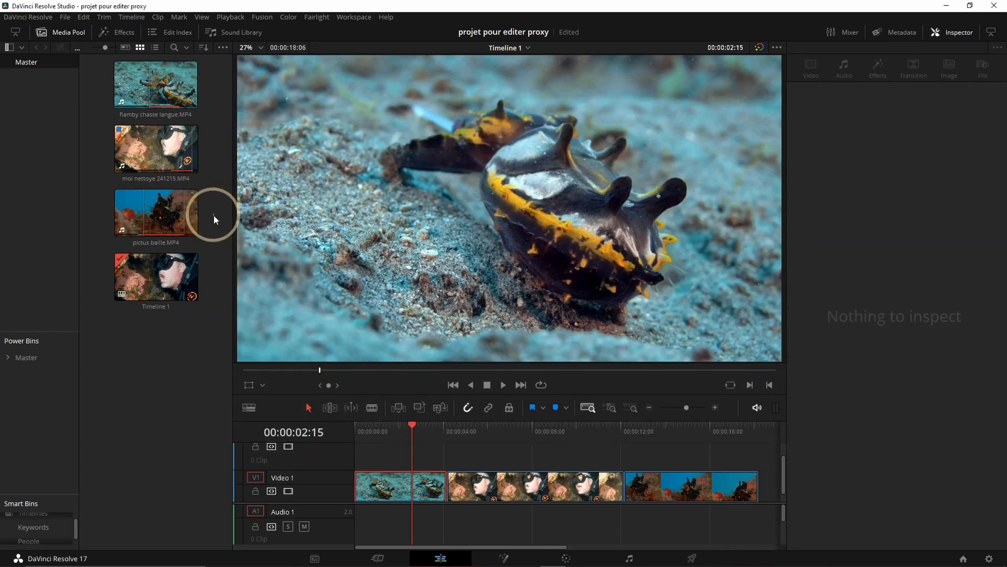
Generate proxy media for the three selected clips from their context menu.
right_click(156, 84)
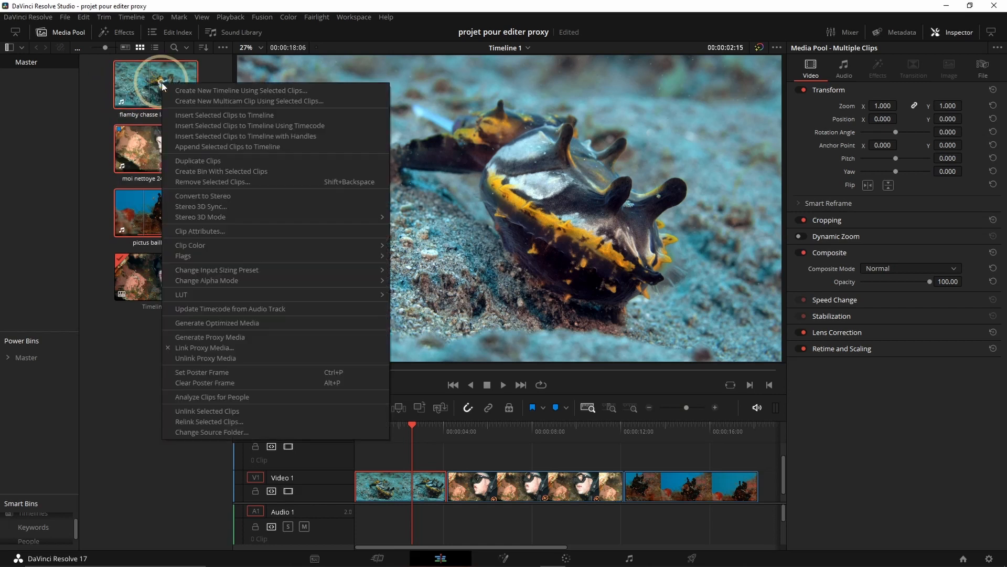
mouse_move(217, 322)
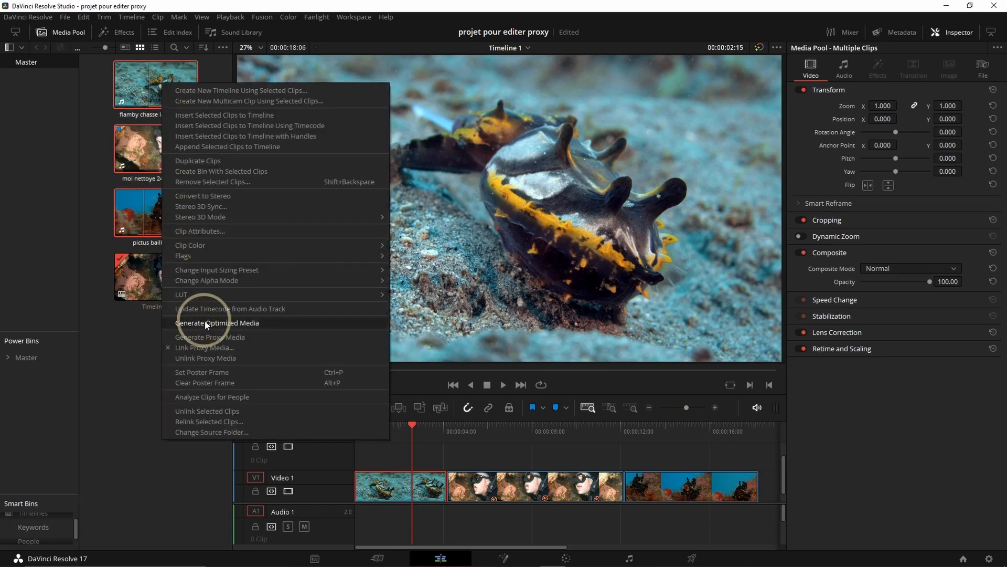
left_click(210, 336)
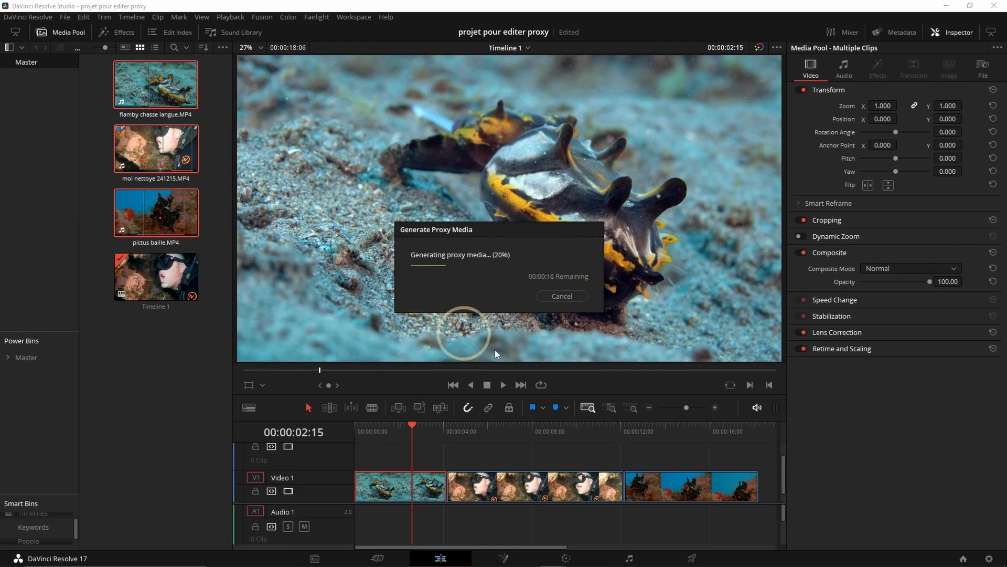
mouse_move(504, 443)
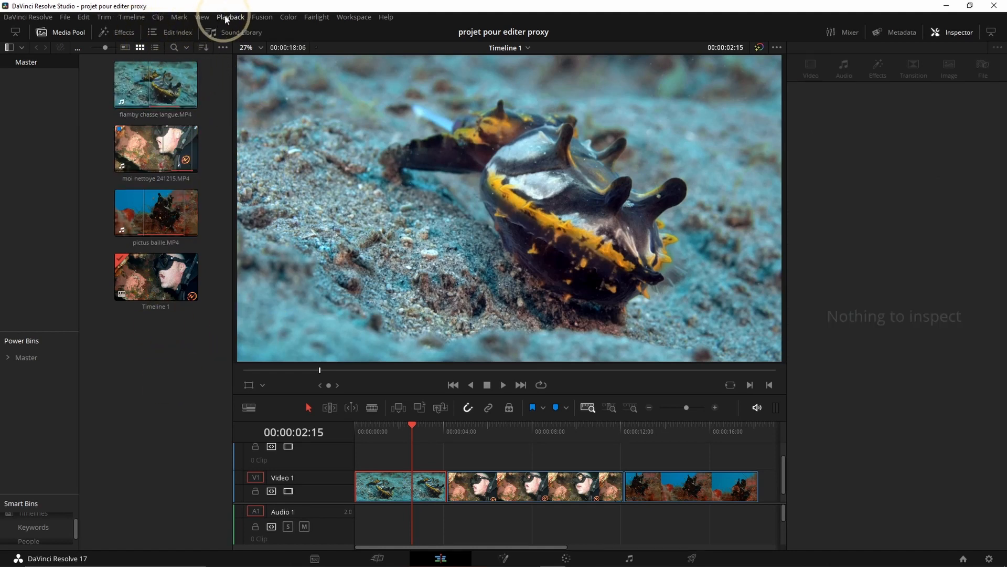
Enable Use Proxy Media if Available and move the playhead to 00:00:14:18 in pictus baille.
left_click(230, 17)
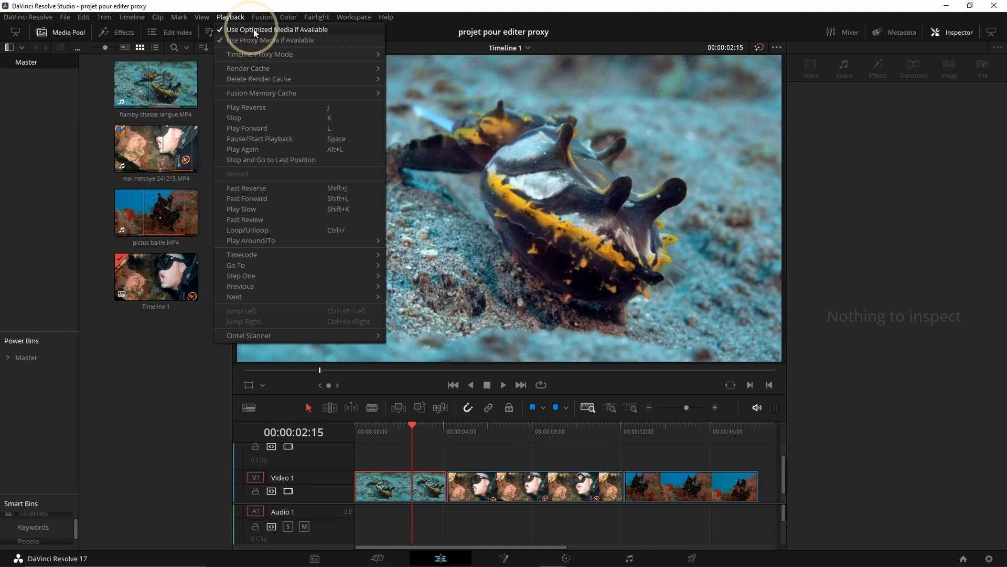
left_click(270, 40)
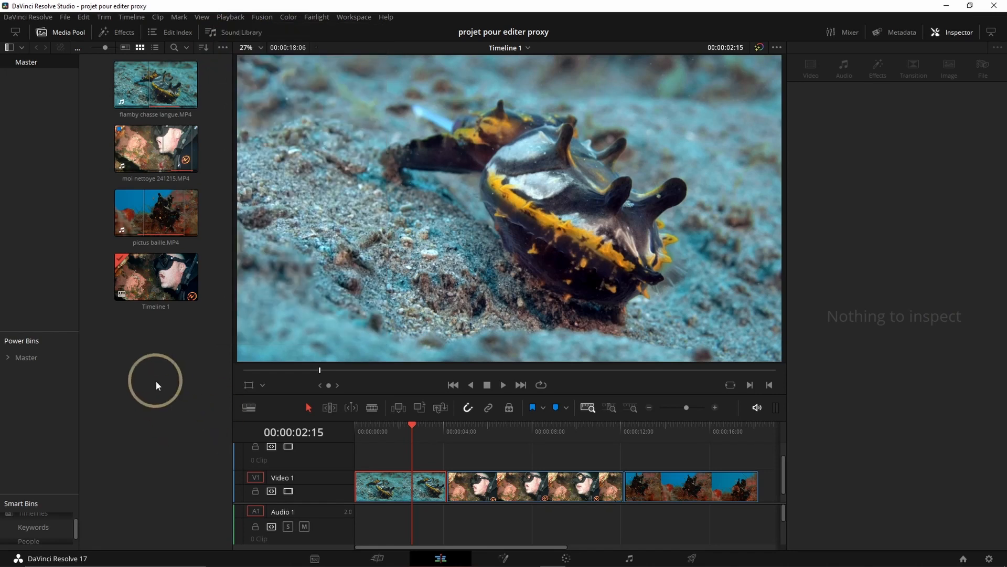
mouse_move(390, 471)
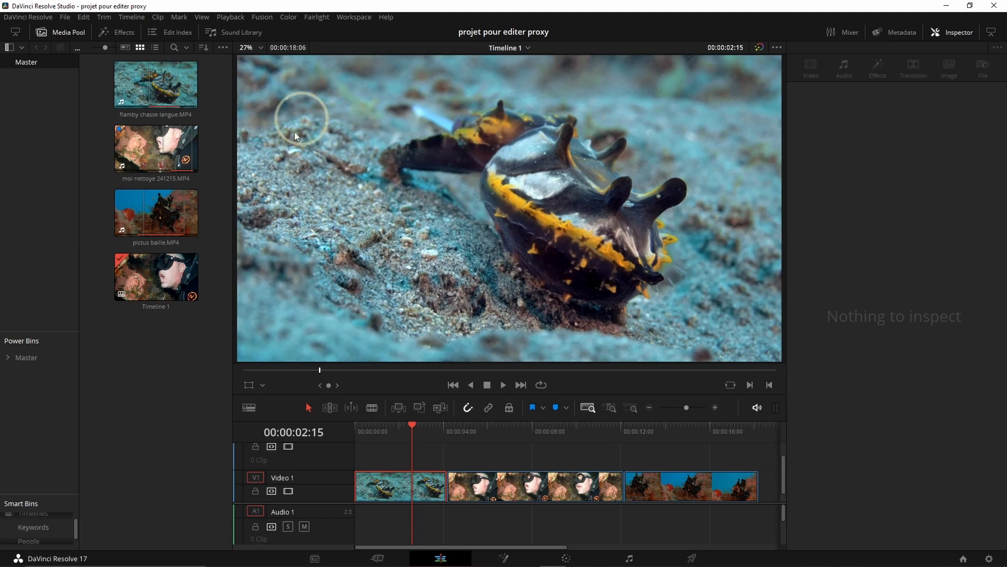
mouse_move(320, 184)
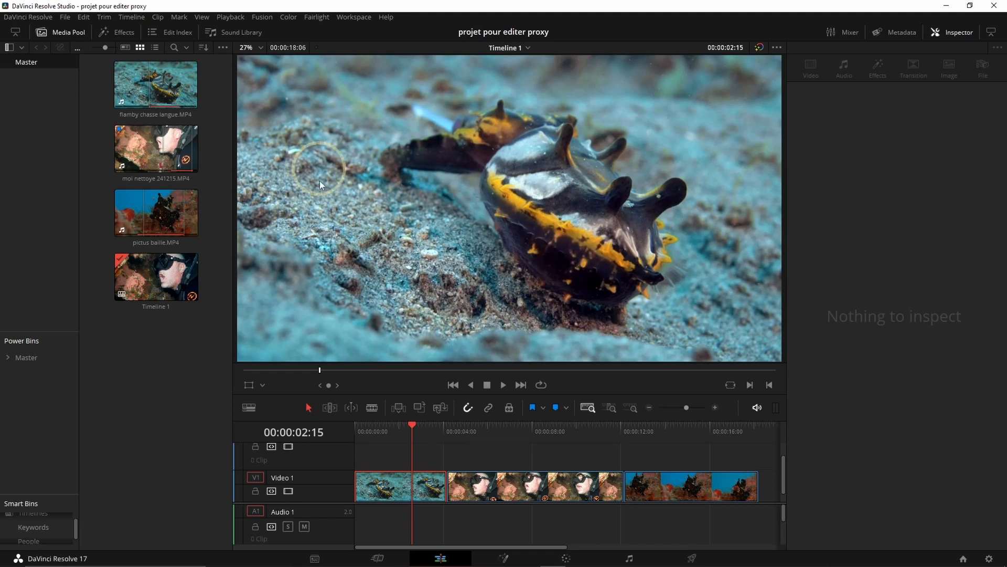
mouse_move(668, 368)
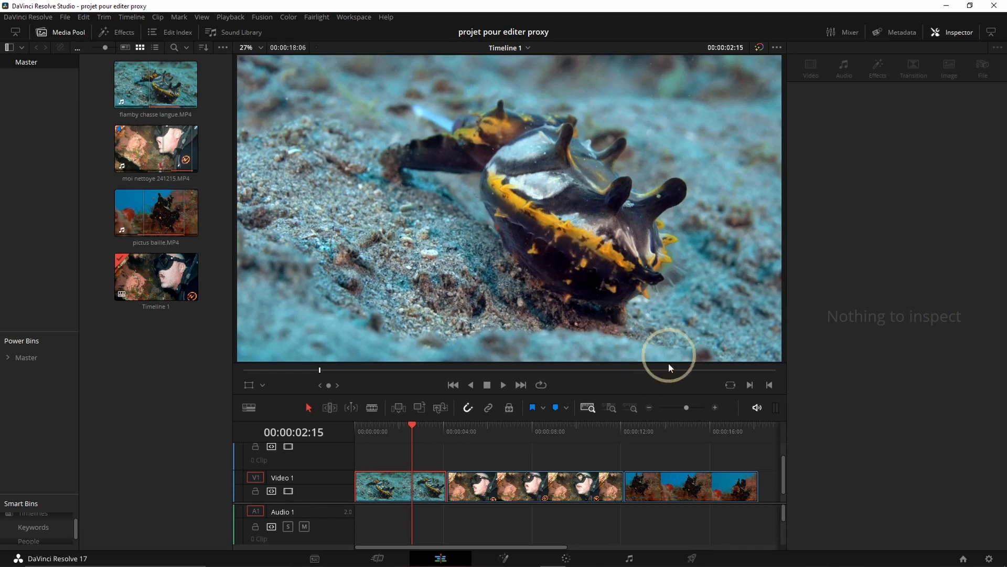
left_click(681, 424)
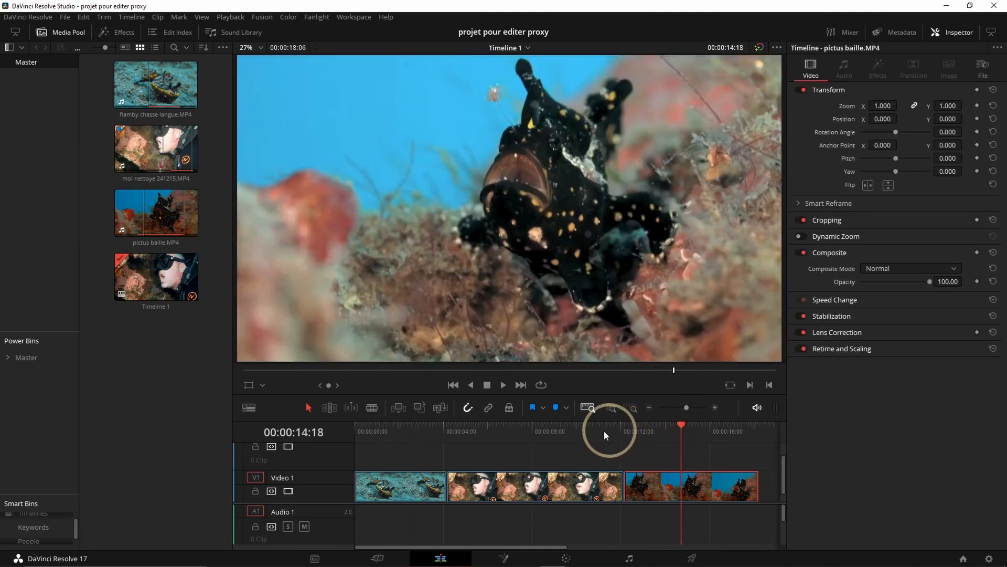
mouse_move(166, 391)
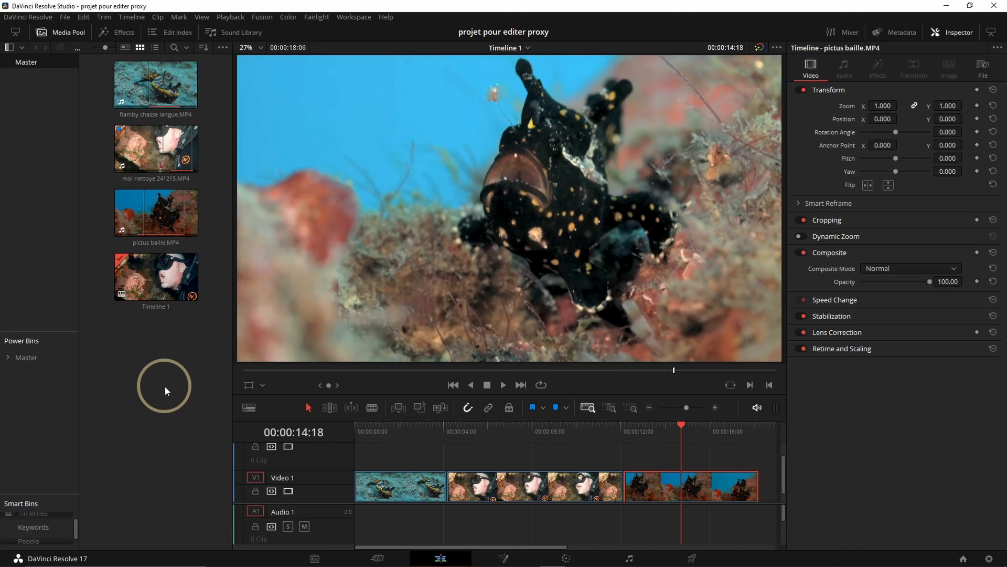
mouse_move(171, 366)
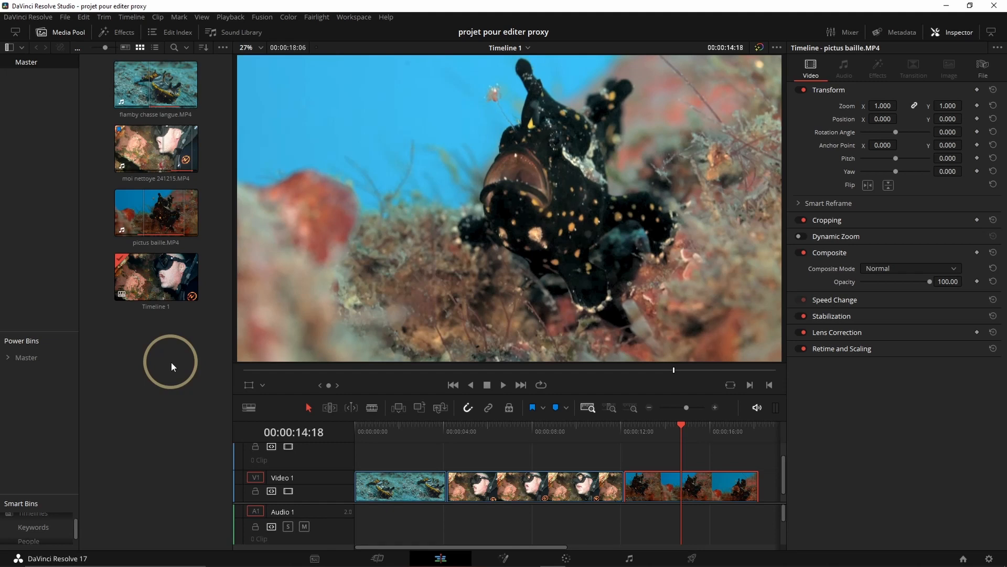
mouse_move(192, 379)
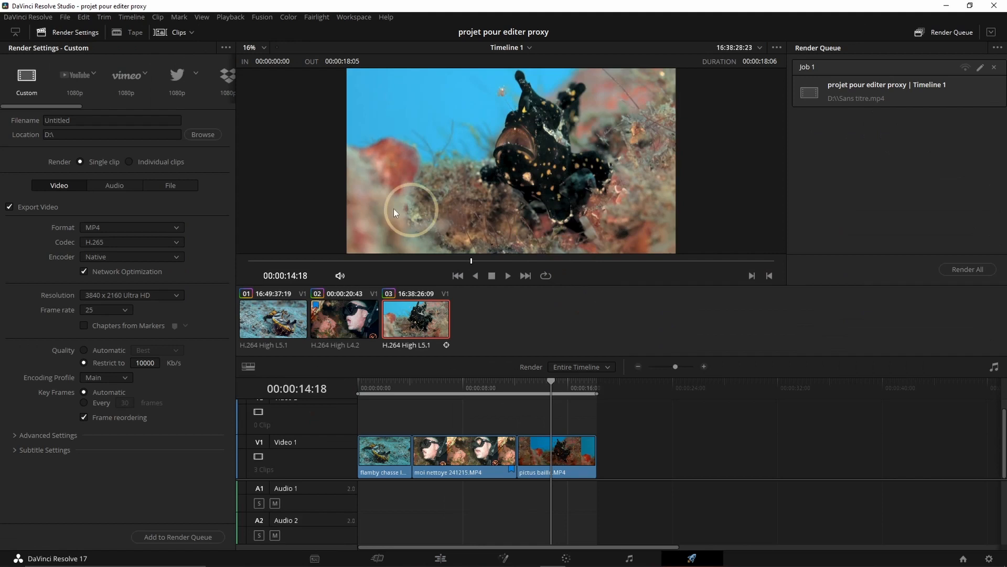
mouse_move(82, 316)
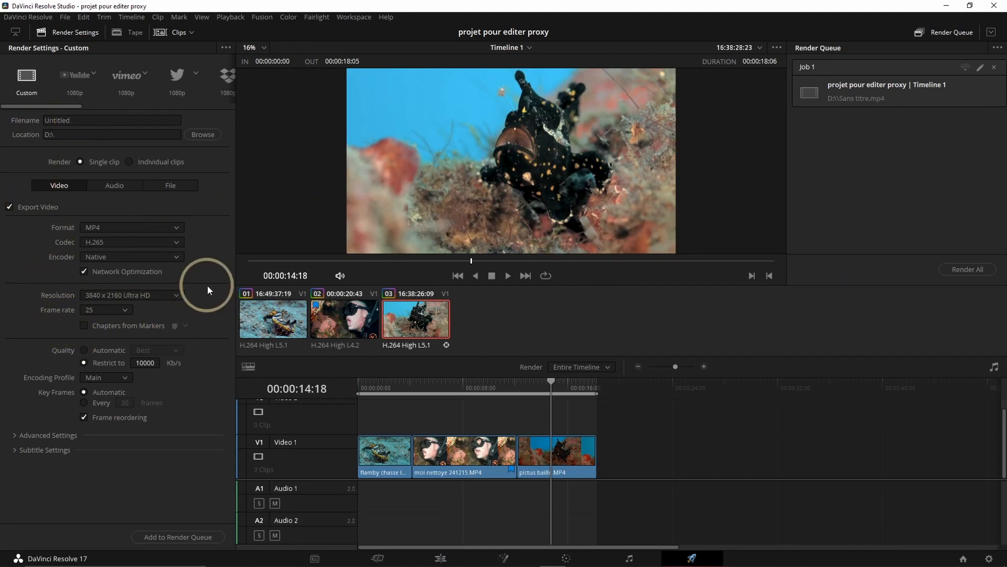
mouse_move(90, 339)
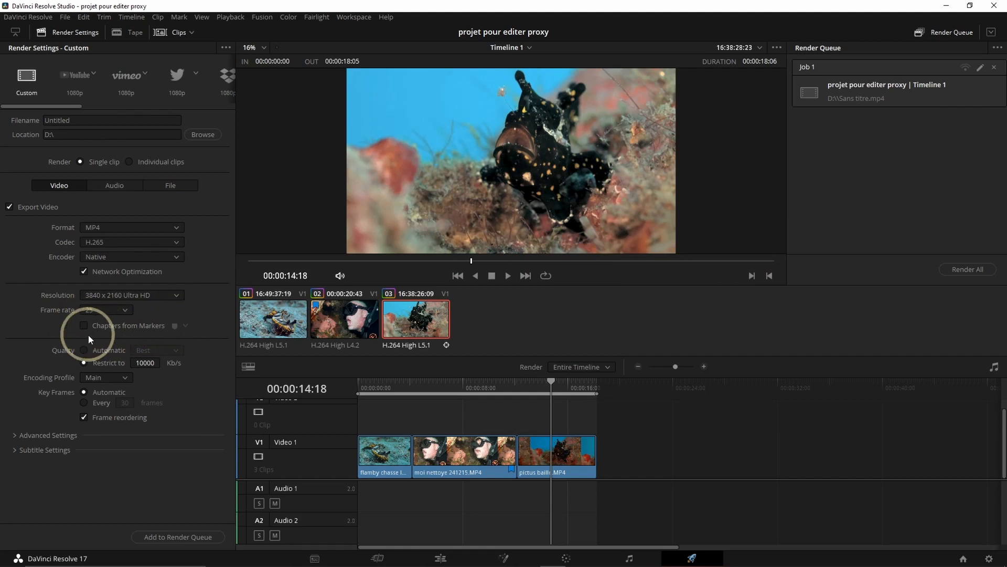
Switch to the Deliver page to show MP4 H.265 render settings and the queued job.
left_click(84, 363)
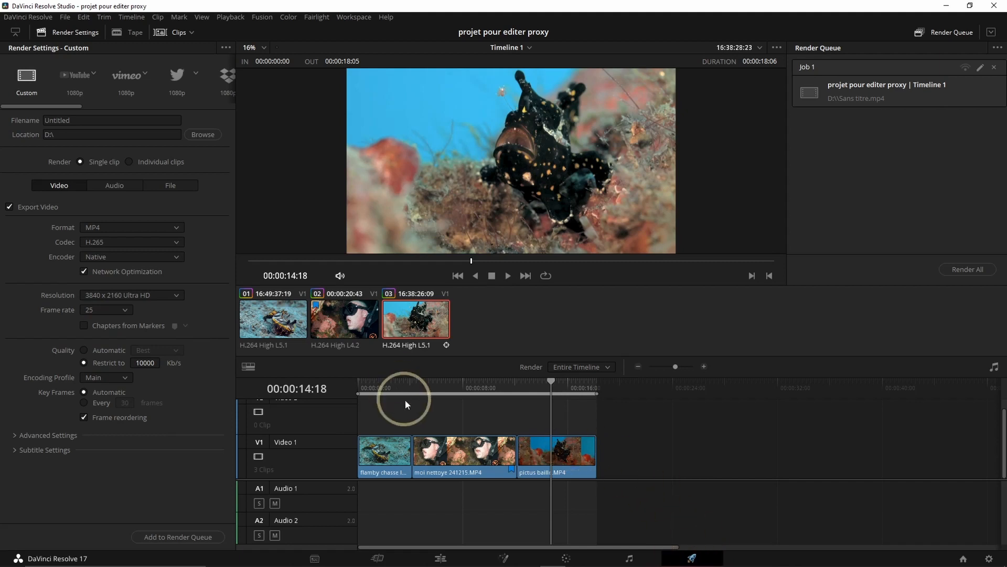
mouse_move(183, 424)
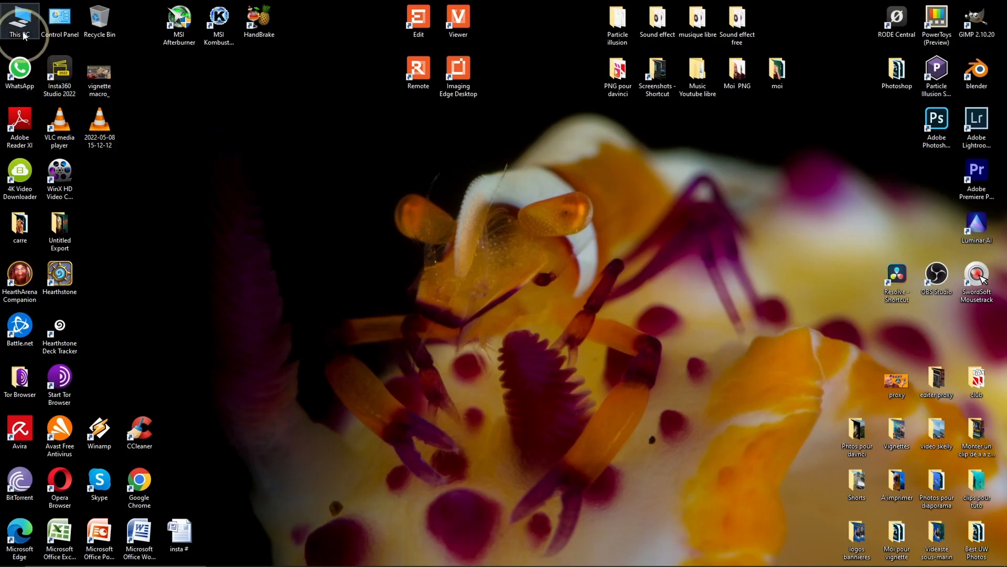
Browse from This PC into E:\Proxy\ProxyMedia.
double_click(20, 19)
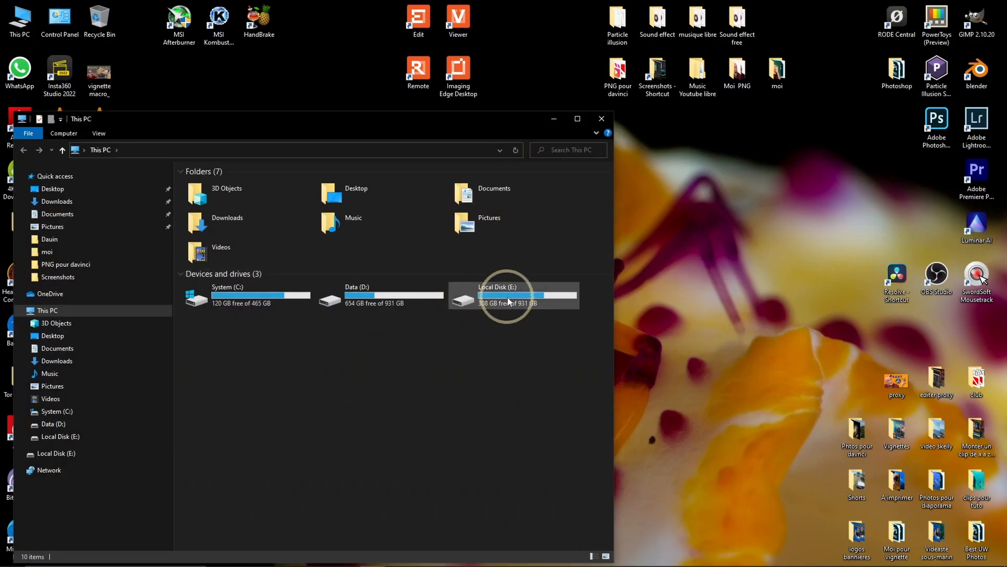
double_click(497, 296)
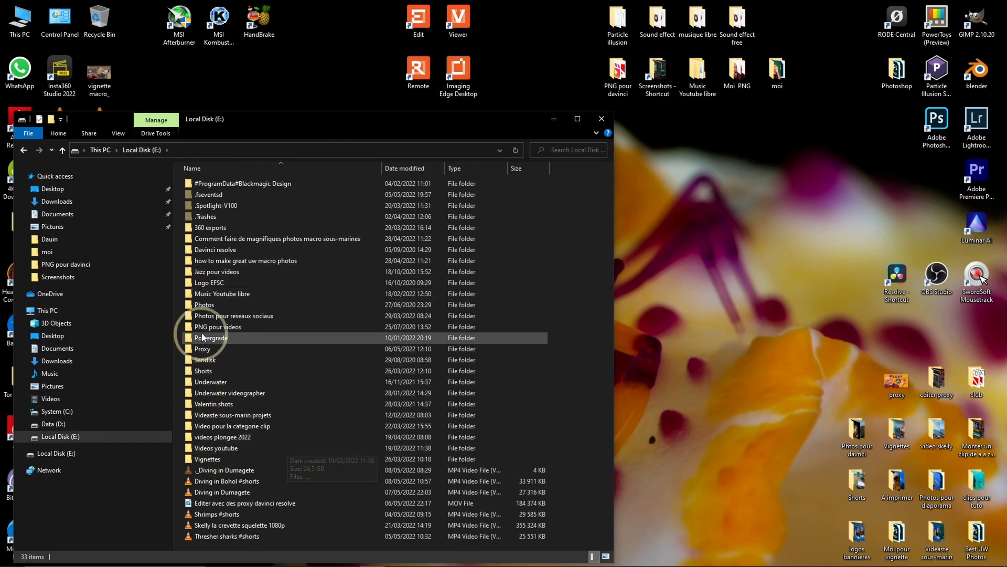
double_click(202, 348)
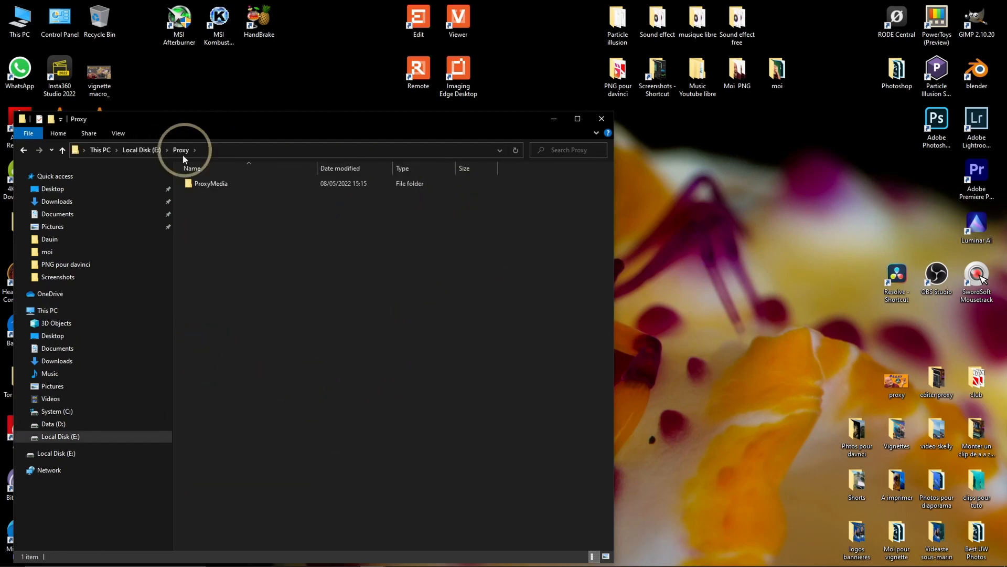
left_click(211, 183)
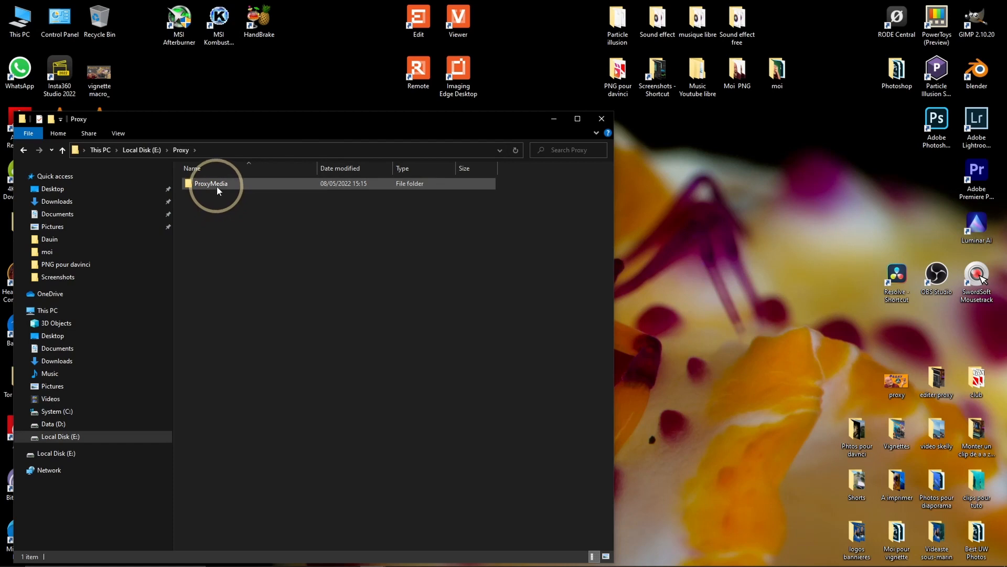
double_click(211, 184)
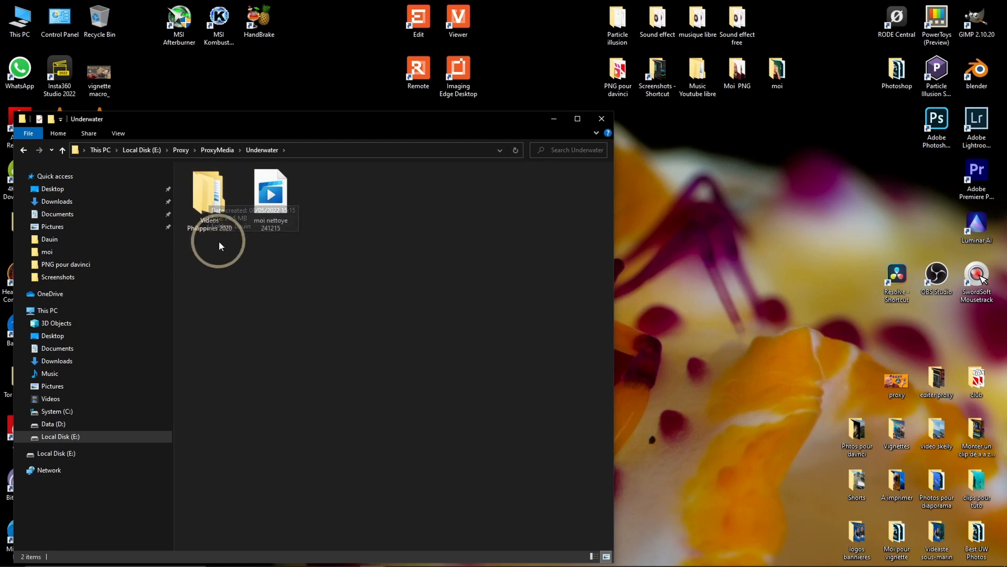
Open Videos Philippines 2020 > Dauin to view proxy clips, then go back to Underwater.
double_click(208, 193)
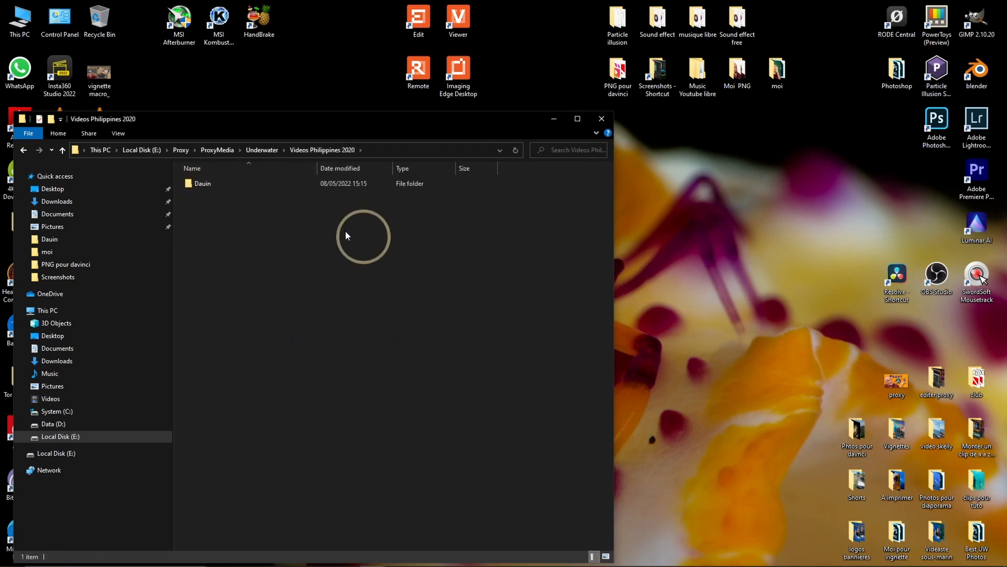
double_click(203, 183)
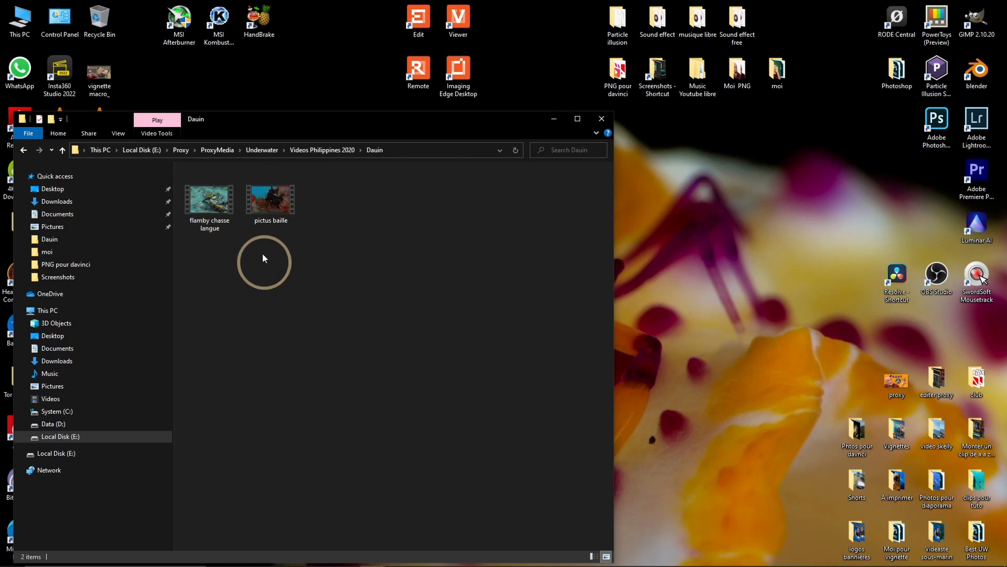
left_click(24, 149)
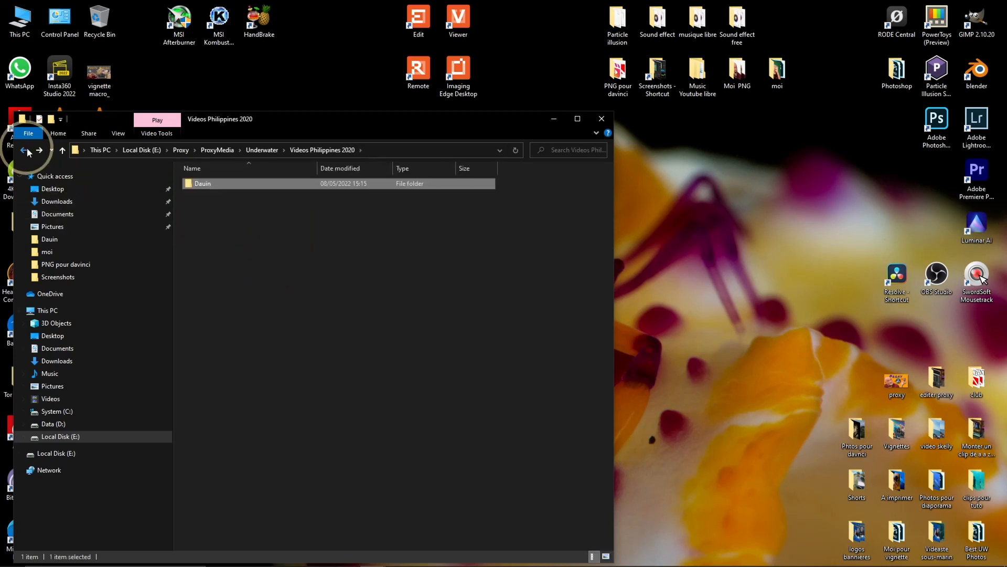
left_click(23, 149)
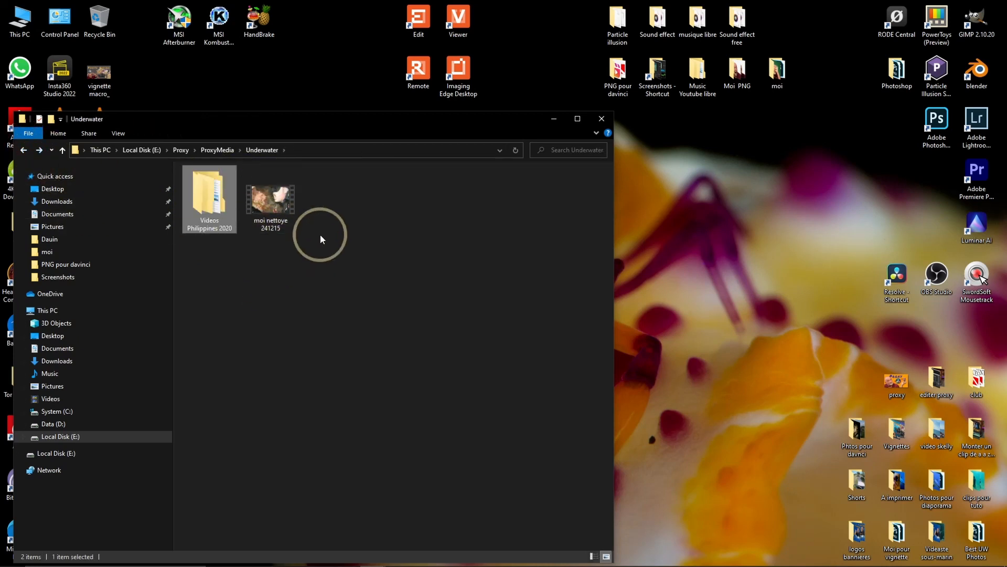